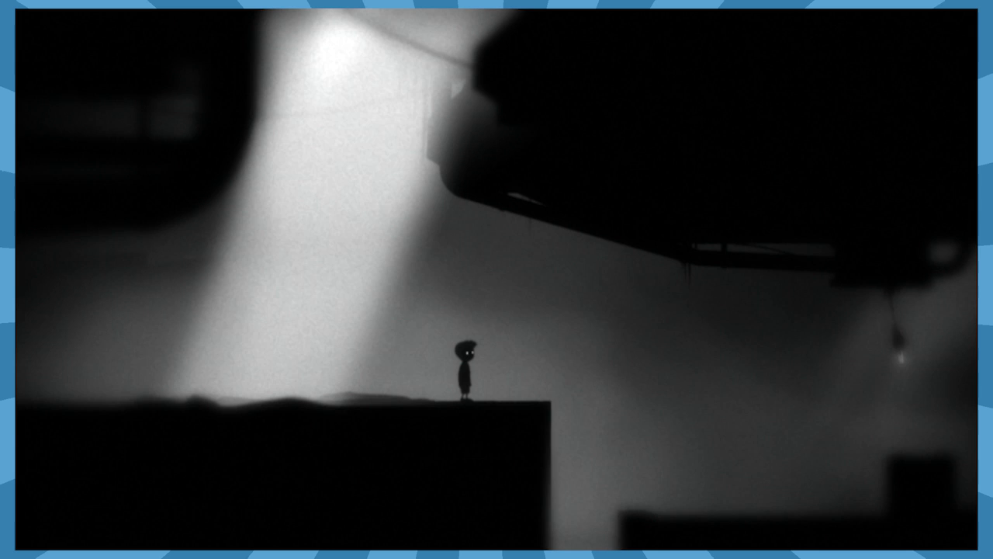
{"action": "key", "text": "Space"}
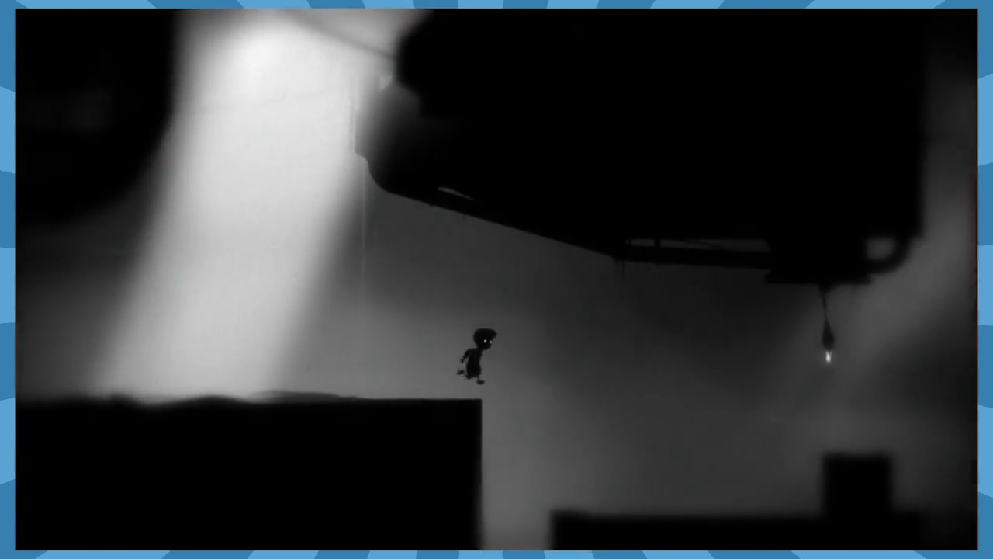